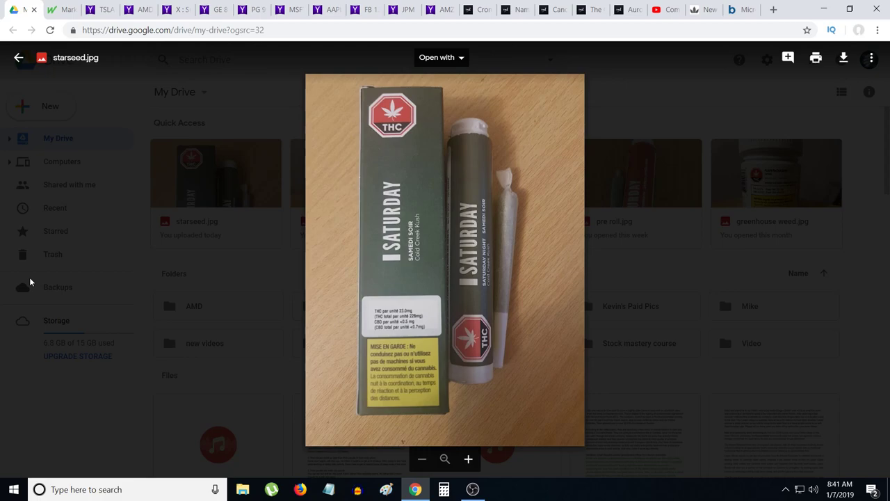
mouse_move(59, 6)
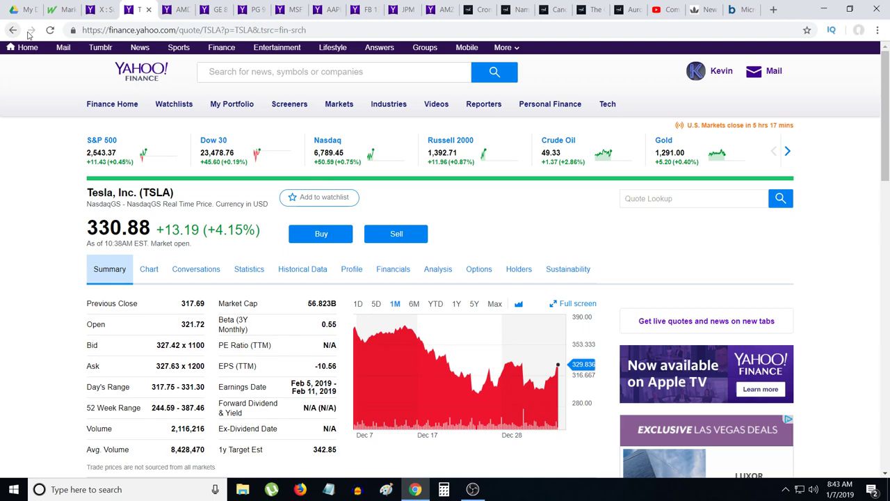
- Reload Tesla's quote for current prices, then bring up General Electric's one-day chart
click(359, 303)
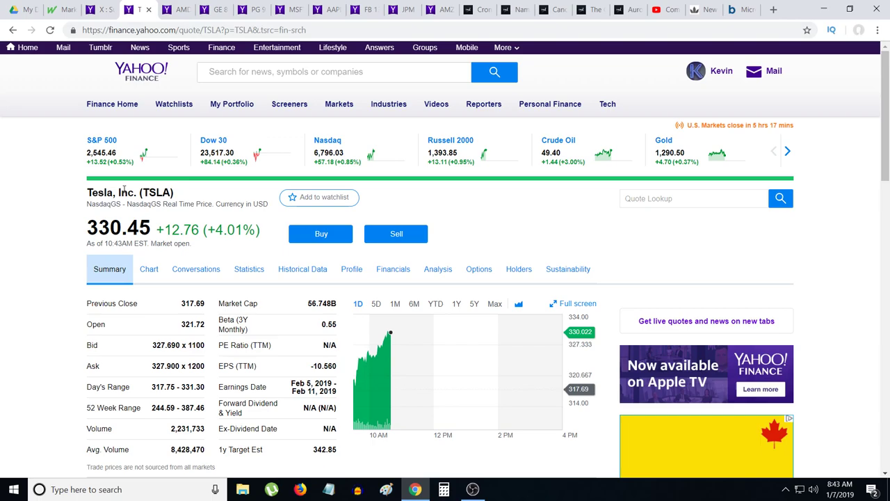
click(376, 304)
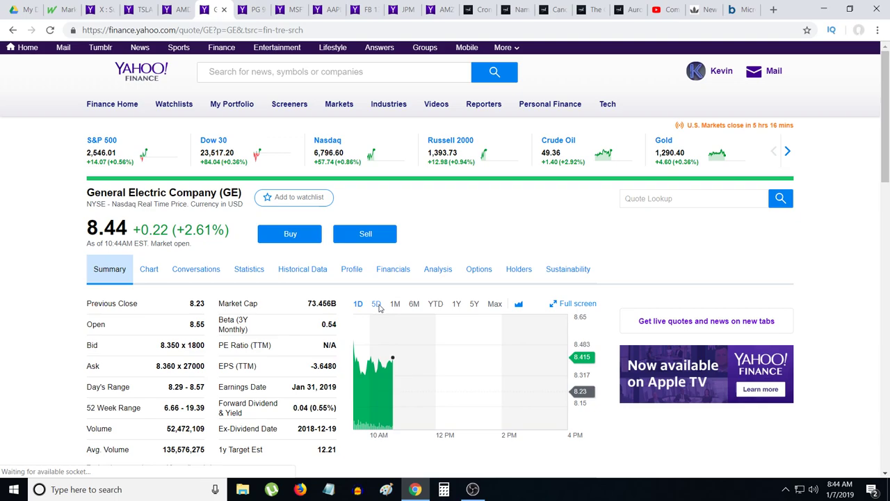
- Set GE's chart to 6M, showing the drop from about $16 to $8.44
click(414, 303)
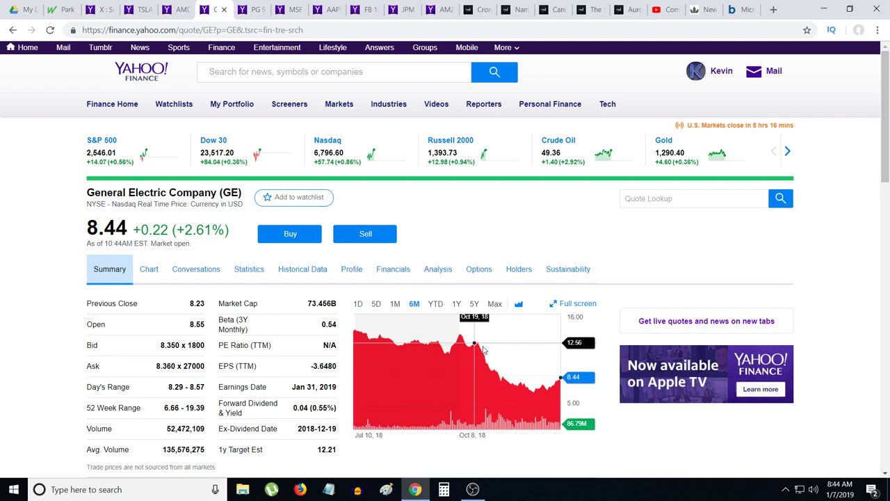
mouse_move(201, 311)
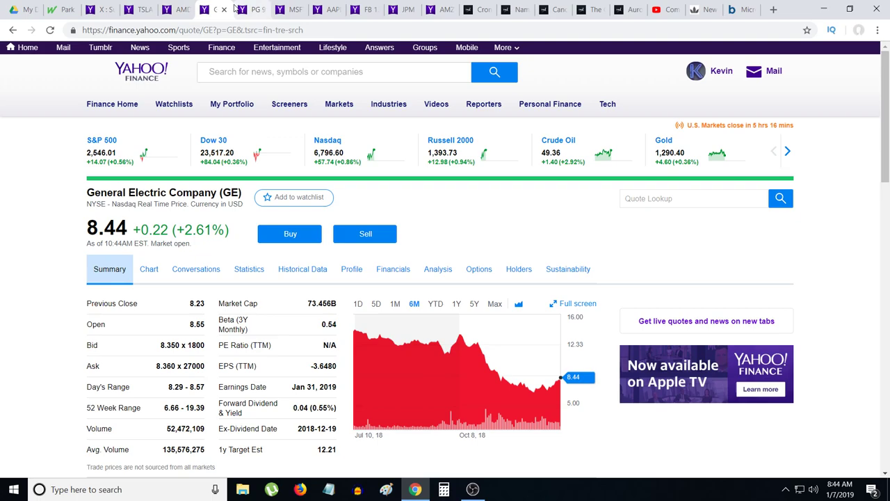
mouse_move(258, 9)
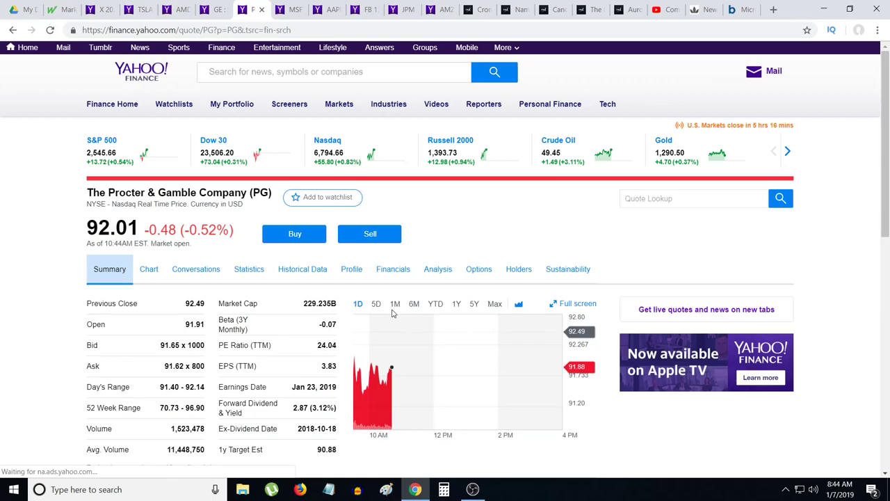
- Set Procter & Gamble's chart to 1M, with PG at $92.01, down 0.52%
click(395, 304)
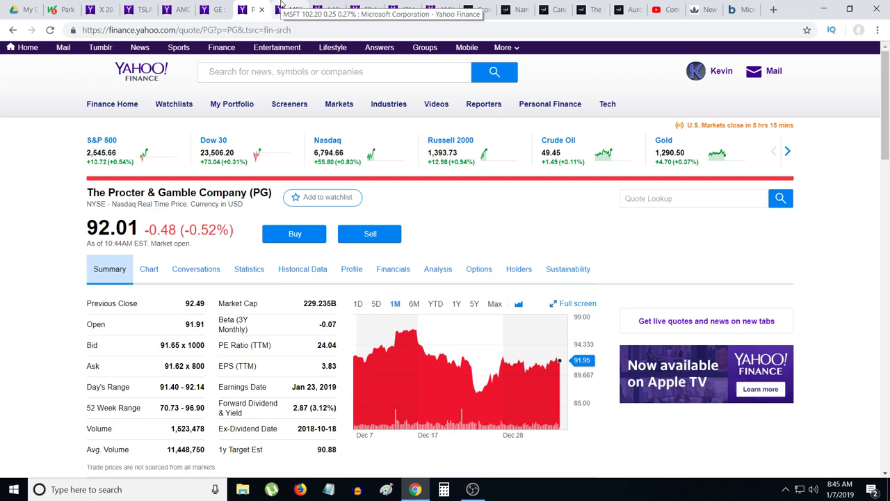
- Flip through the MSFT and AAPL quote tabs, landing on FB at $136.48
click(251, 10)
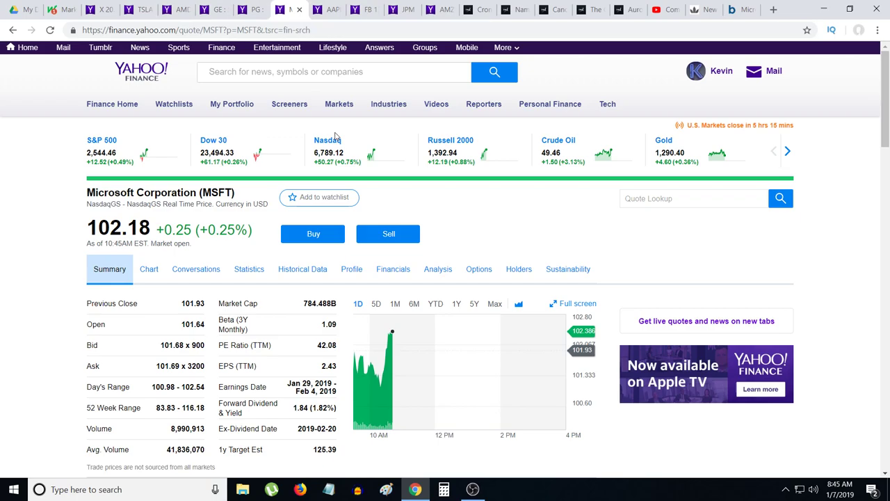
mouse_move(385, 411)
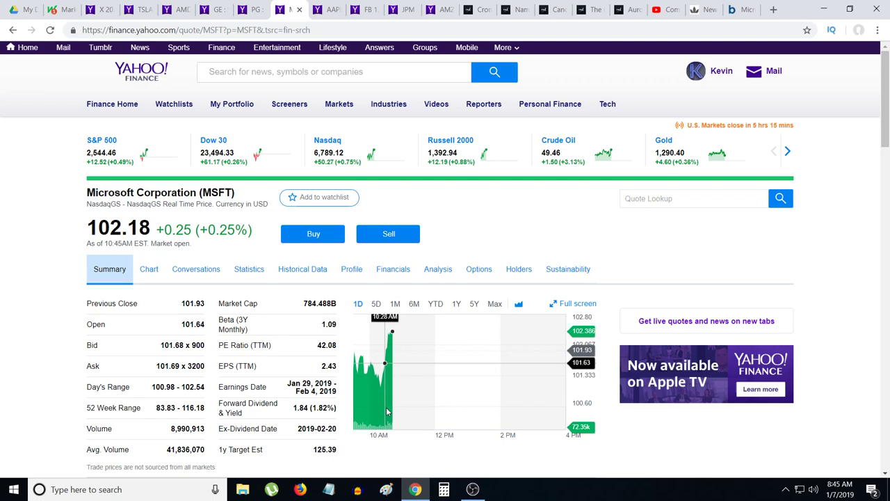
click(320, 9)
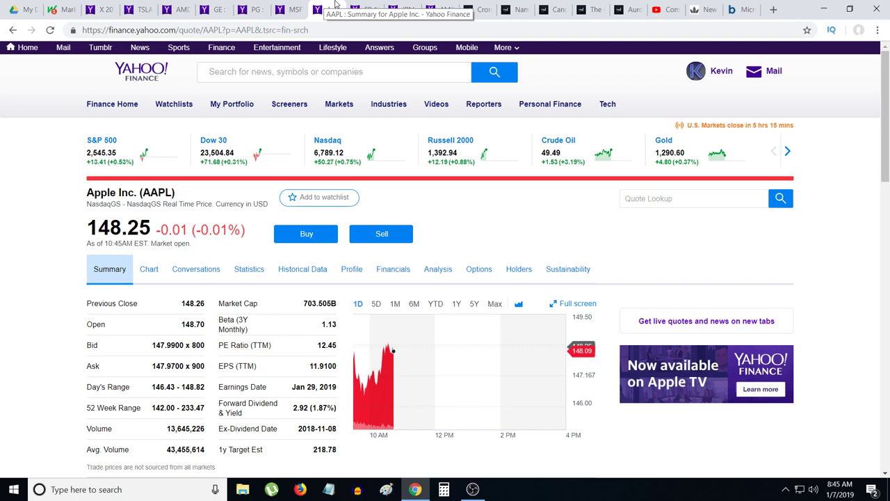
click(368, 9)
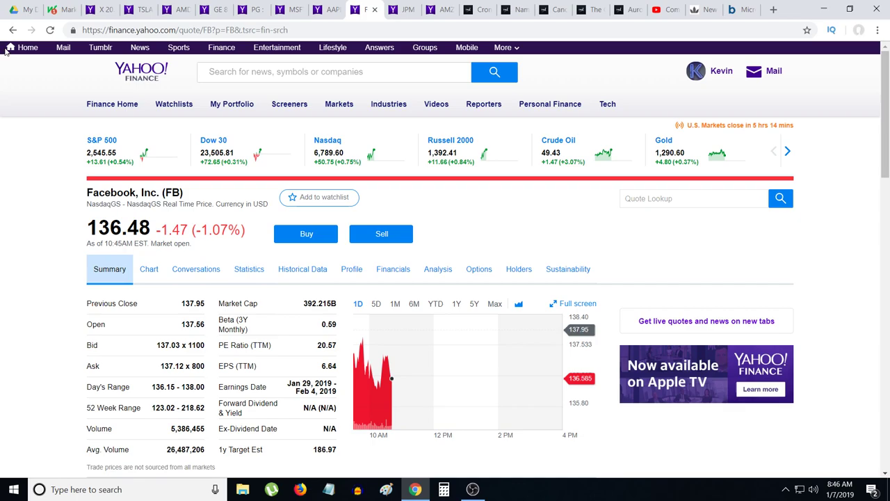
- Set Facebook's chart to the 1M range, spanning roughly $120 to $155
click(395, 303)
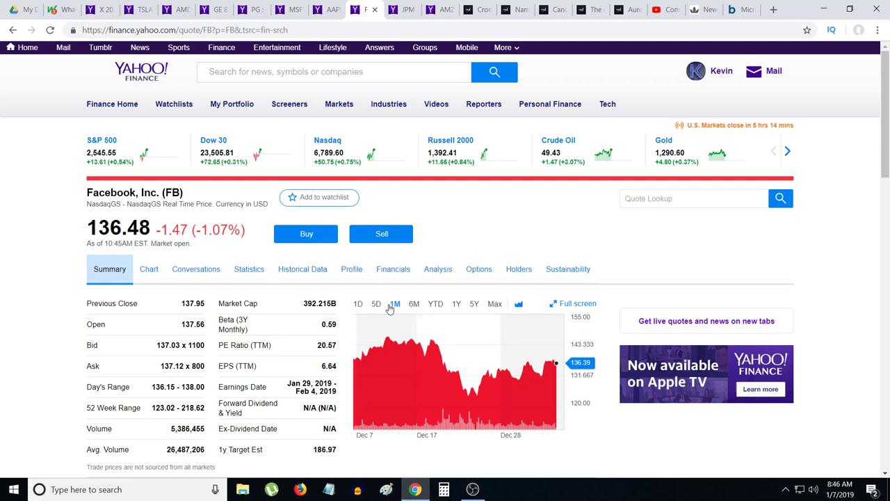
mouse_move(427, 375)
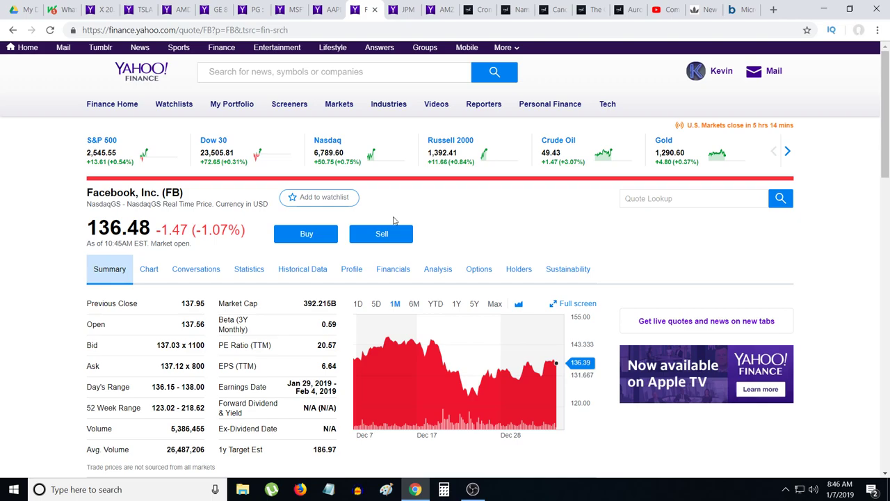
mouse_move(402, 9)
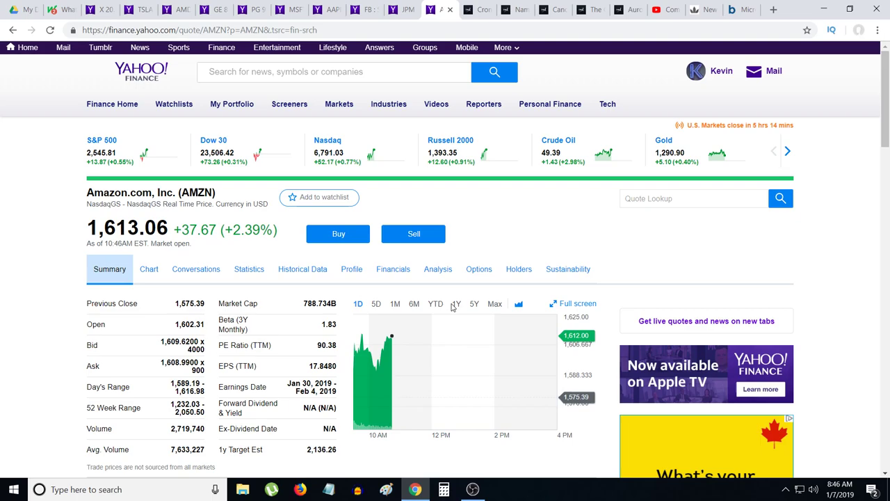
- View Amazon's 5D chart, then switch to Cronos Group's TMX Money quote at $16.00
click(376, 304)
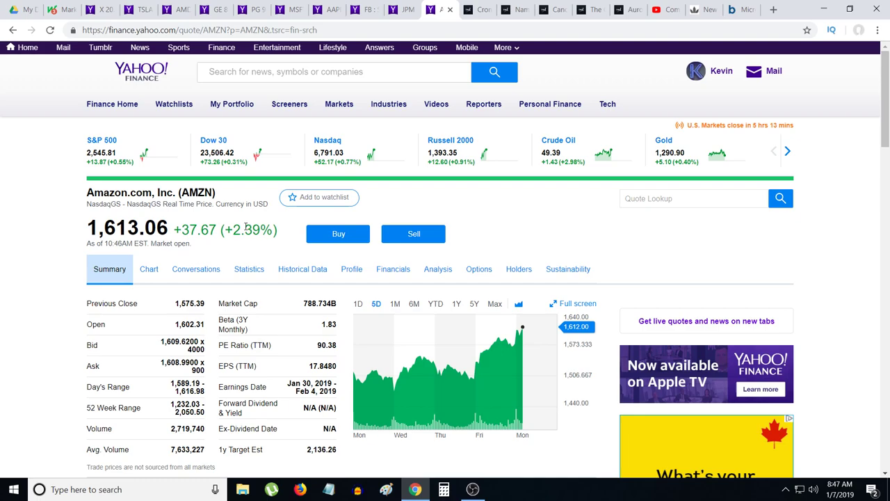
mouse_move(221, 260)
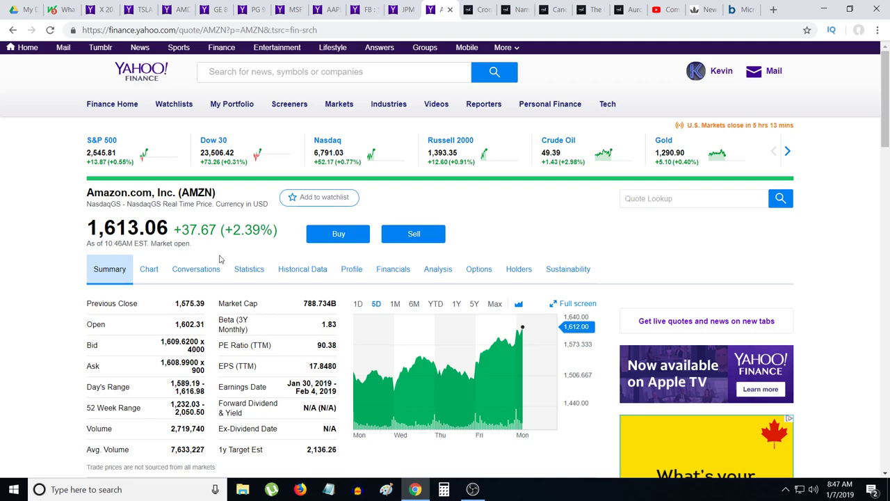
mouse_move(478, 9)
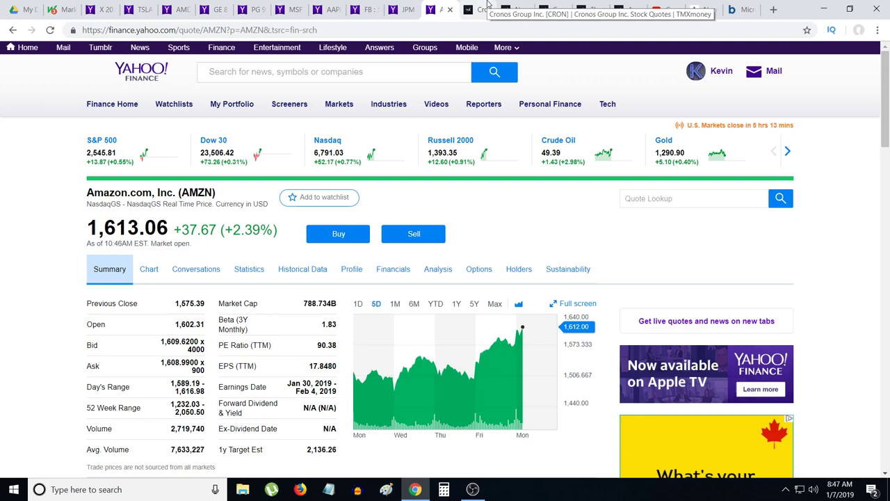
click(465, 9)
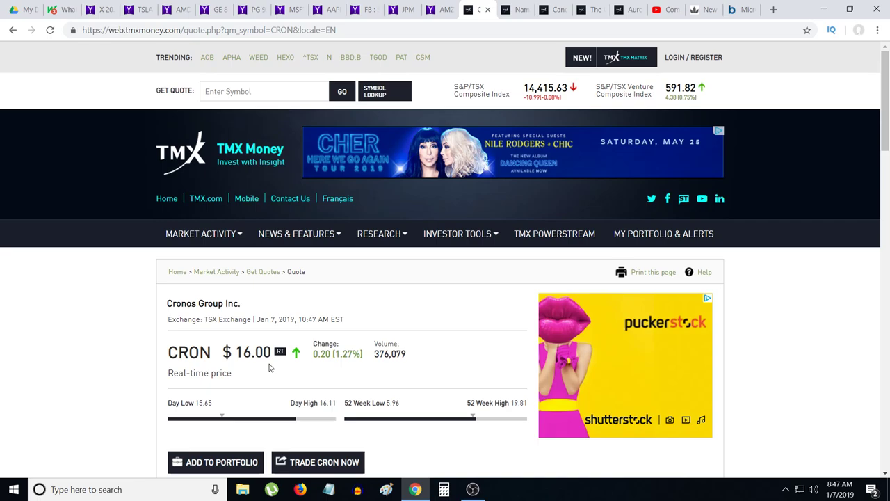
- View the CRON chart over the 1M, 1D and 5D ranges
scroll(down, 3)
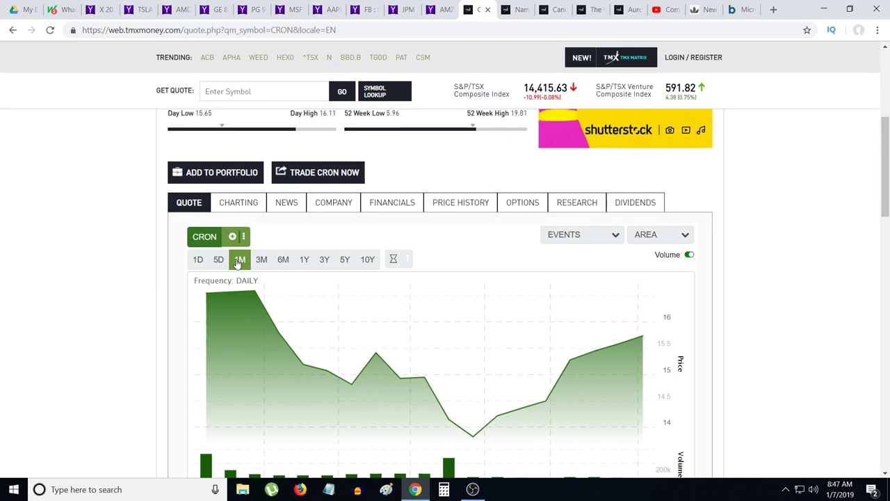
click(261, 259)
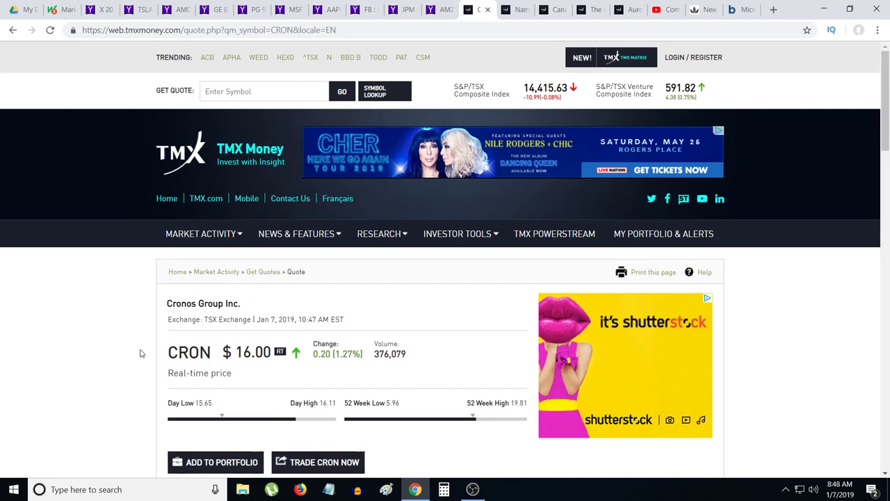
scroll(down, 3)
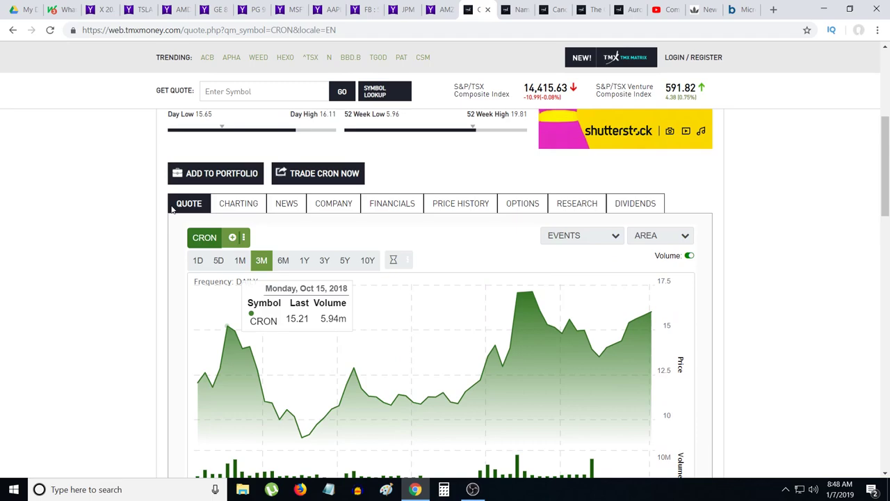
click(198, 260)
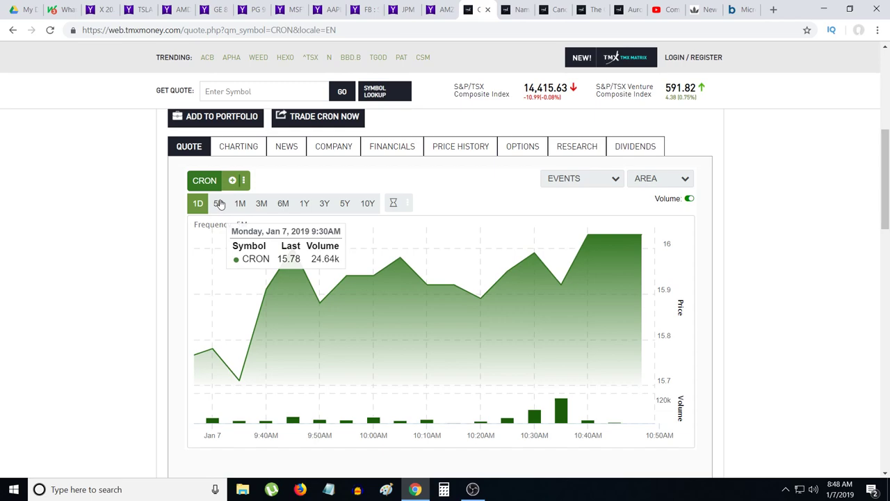
click(219, 203)
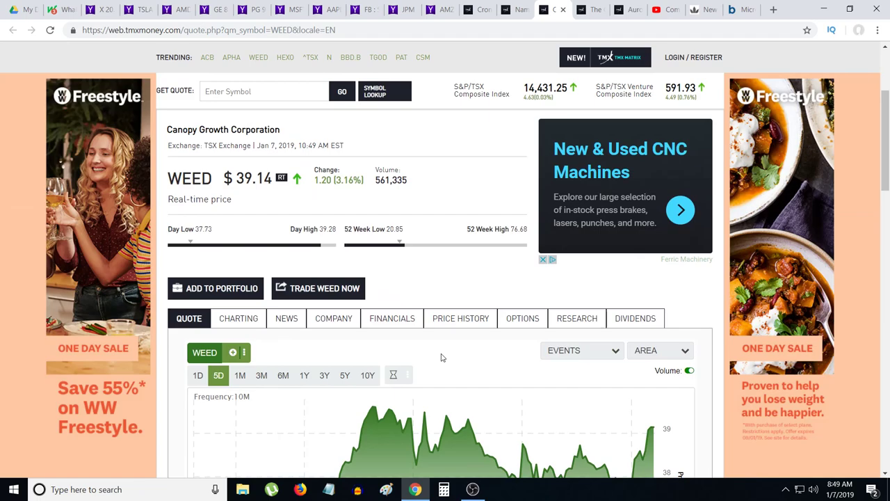
- Scroll down the Canopy Growth (WEED) quote page to its 5D chart
scroll(down, 3)
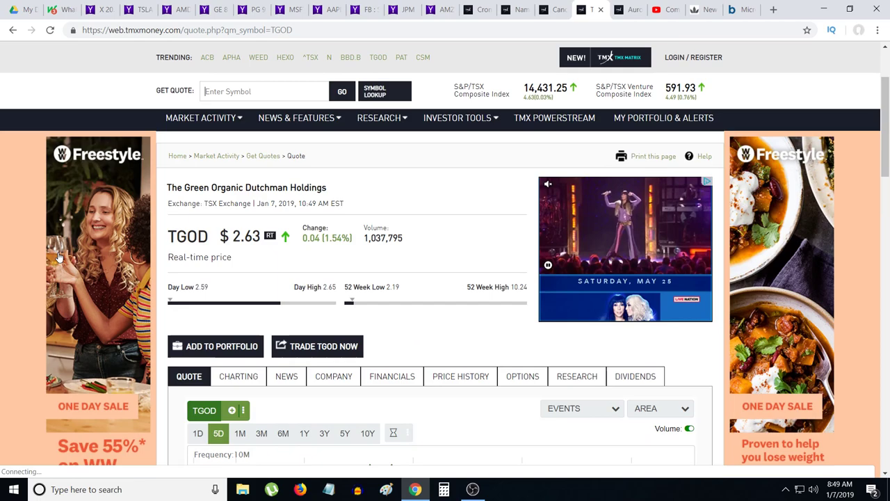
- View TGOD's 1M chart range and scroll down to the Detailed Quote table
scroll(down, 3)
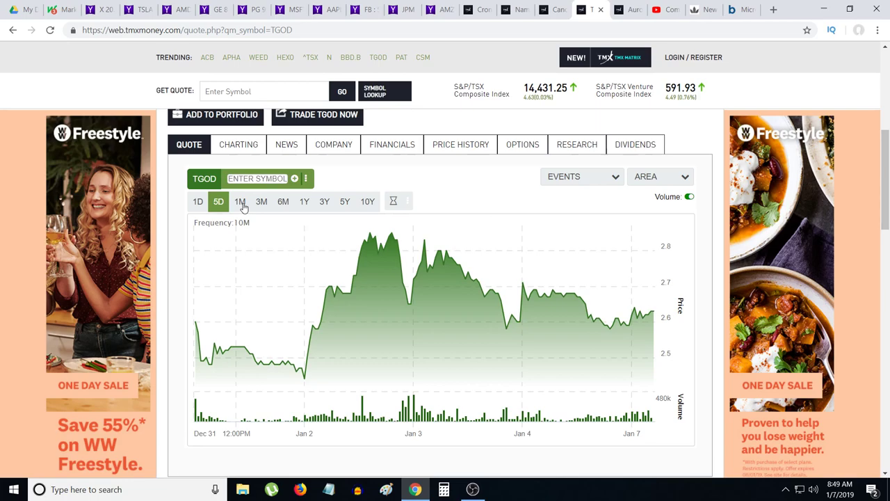
click(282, 201)
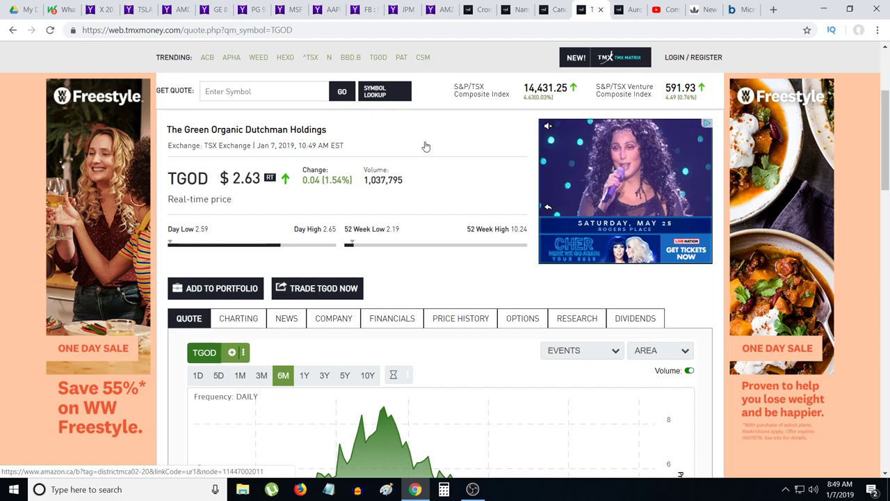
scroll(down, 3)
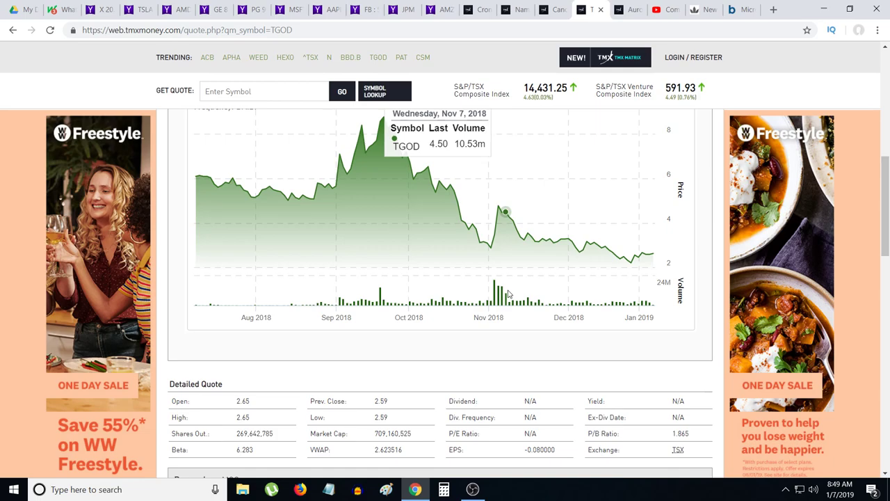
mouse_move(353, 153)
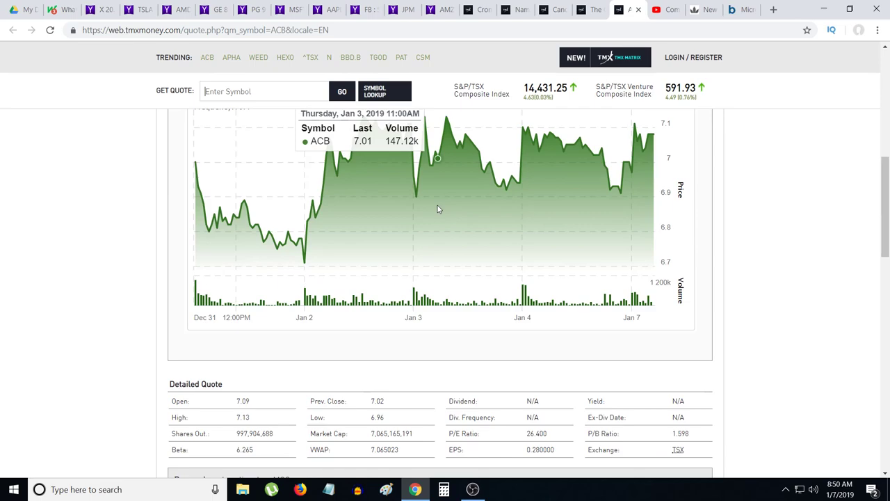
- Bring up the Aurora Cannabis (ACB) quote at $7.09, up 1.00%
click(49, 30)
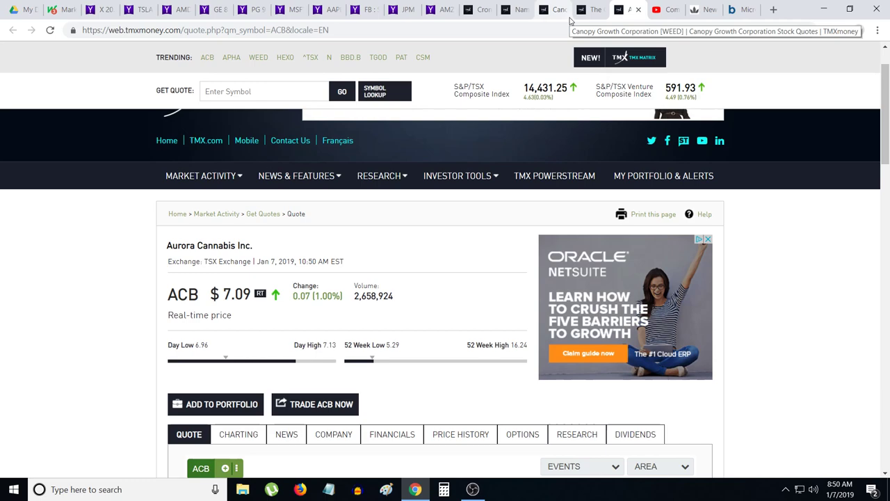
mouse_move(589, 9)
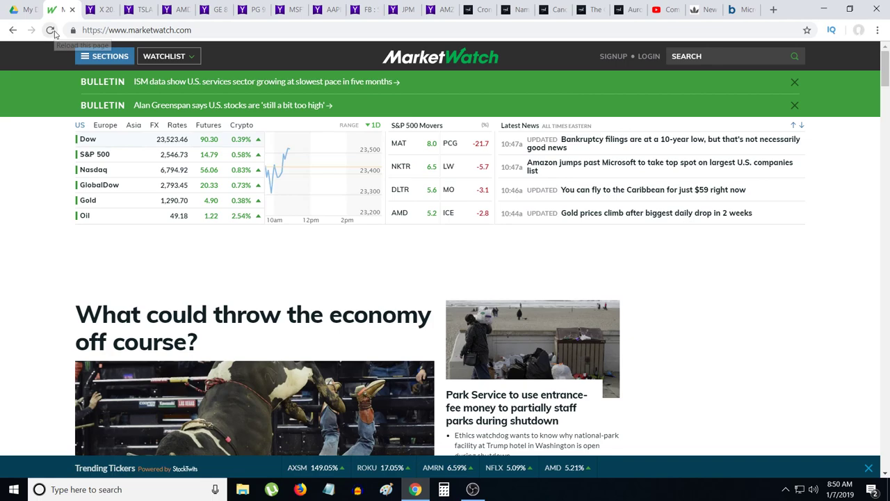
- Scroll down the MarketWatch home page to view the market summary and latest headlines
scroll(down, 3)
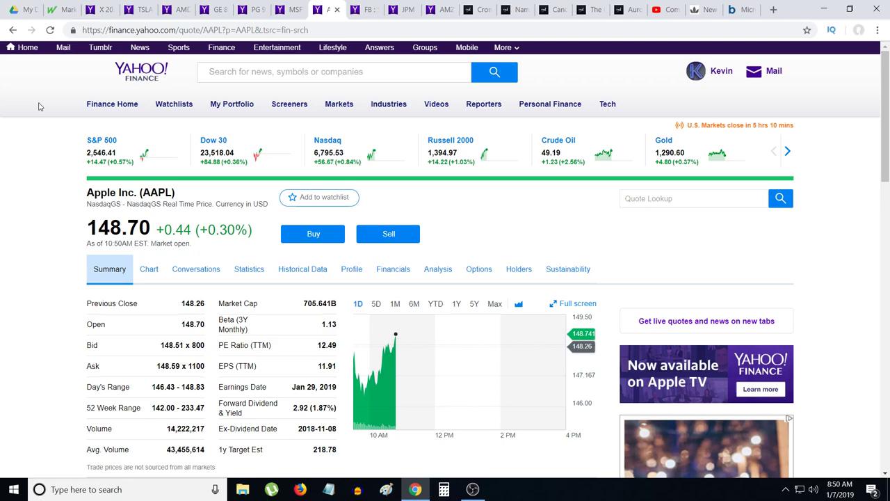
- Switch to the AAPL Yahoo Finance tab to view its $148.70 quote and 1D chart
click(49, 30)
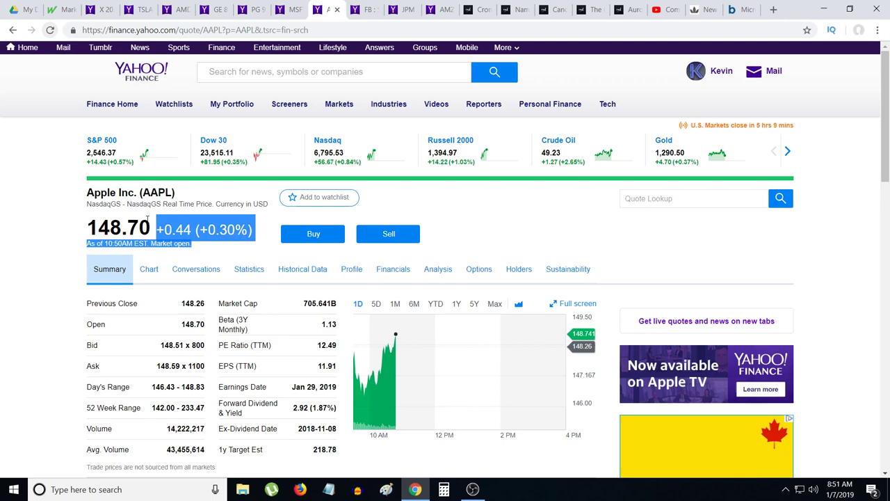
mouse_move(361, 413)
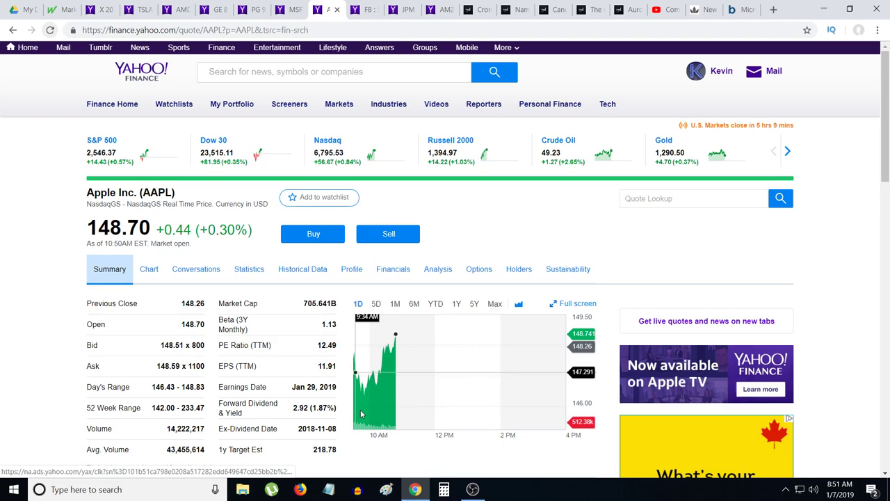